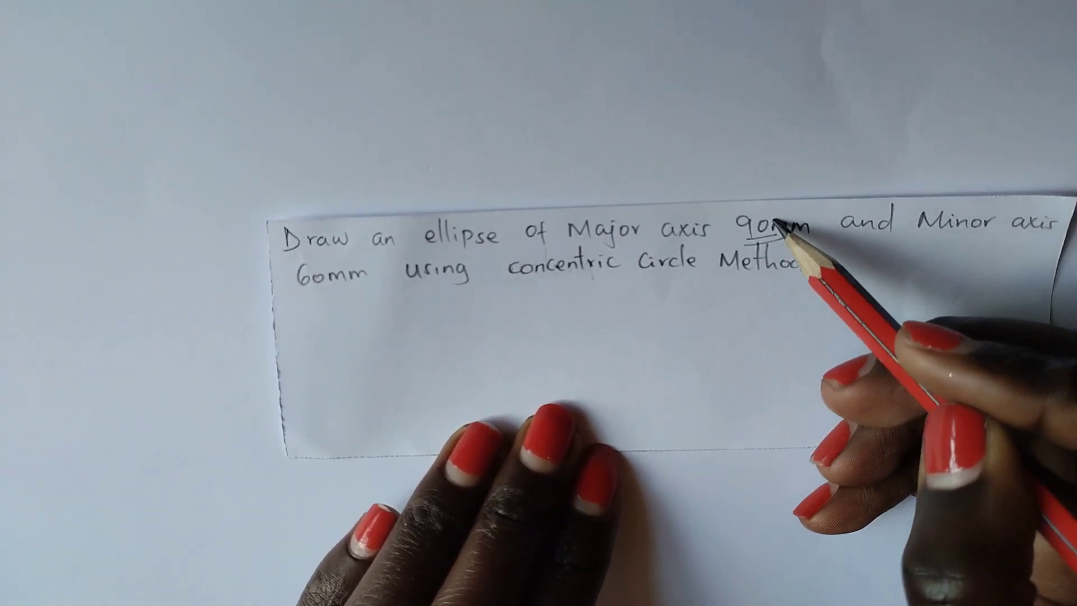
pyautogui.write('D = 90mm R = 45MM')
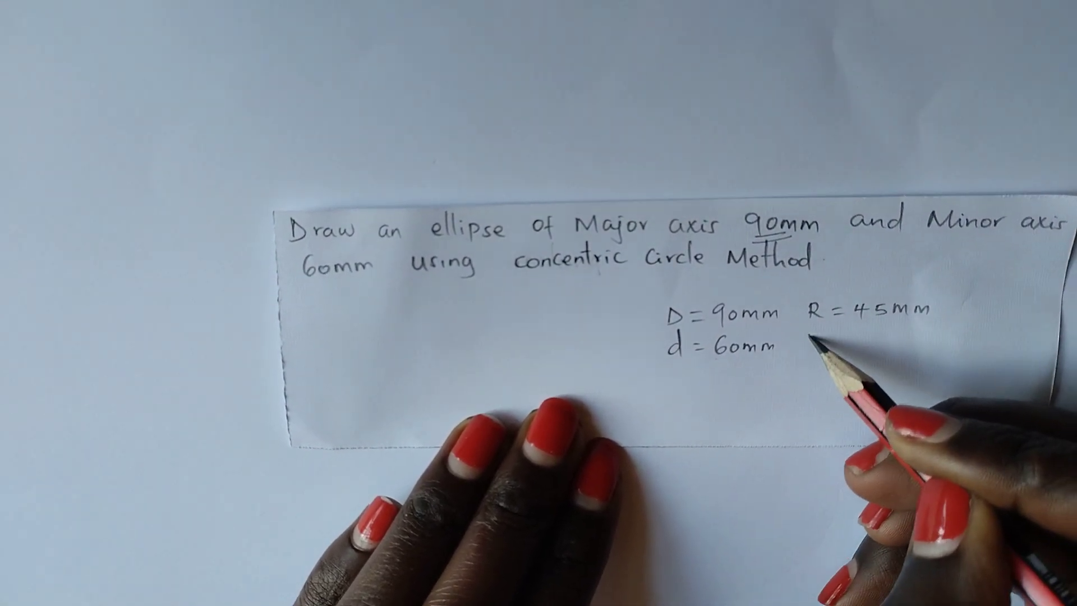
pyautogui.write('r = 3')
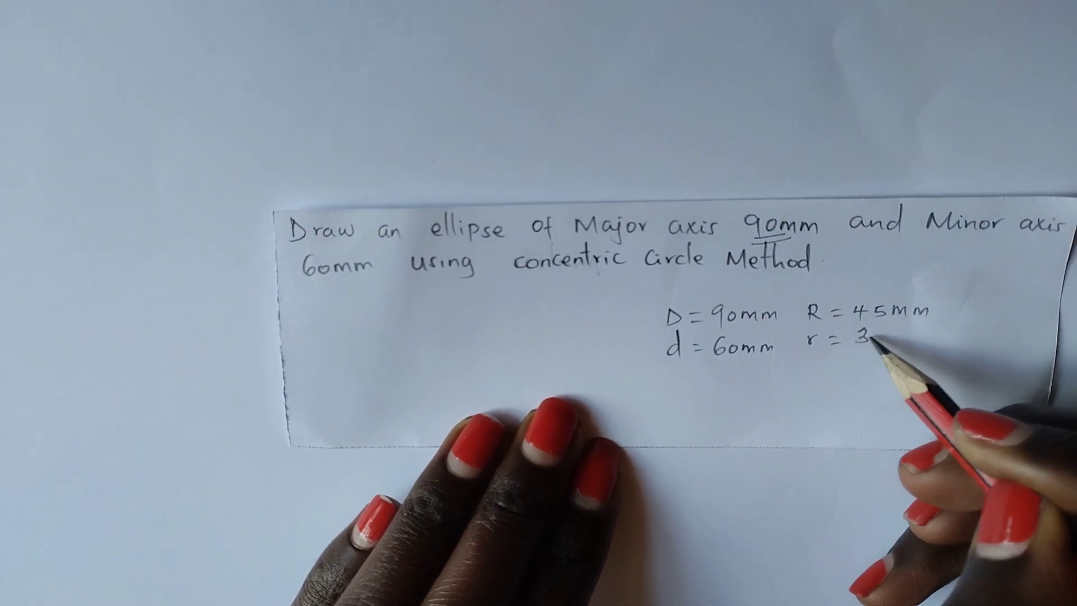